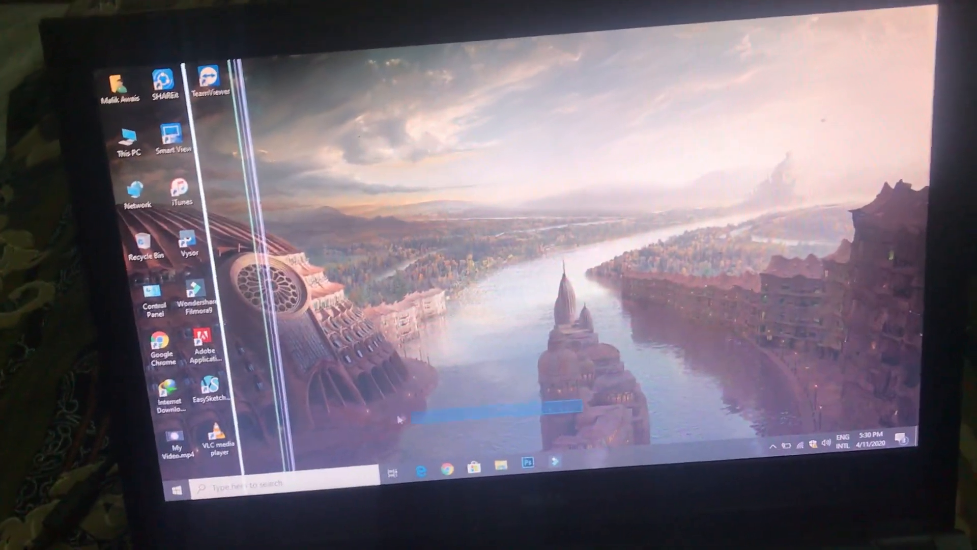
Restart the laptop from the Start menu's Power options
{"action": "left_click", "coordinate": [177, 490]}
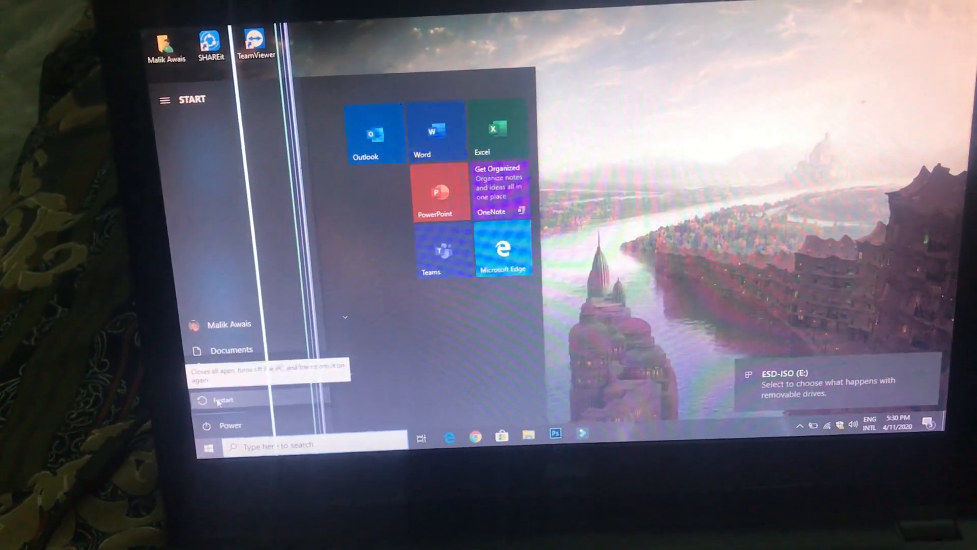
{"action": "left_click", "coordinate": [222, 399]}
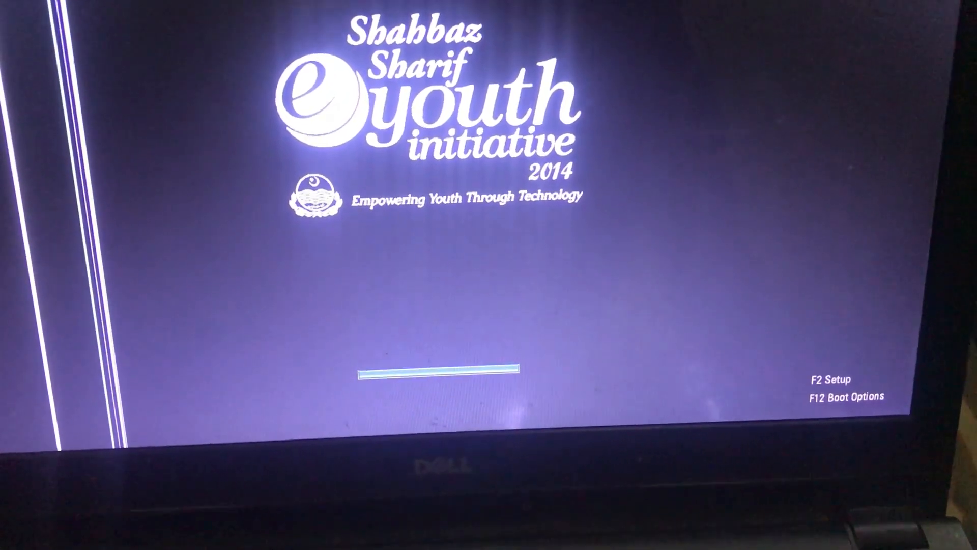
Boot the laptop from USB Storage Device via the F12 one-time boot menu
{"action": "key", "text": "F12"}
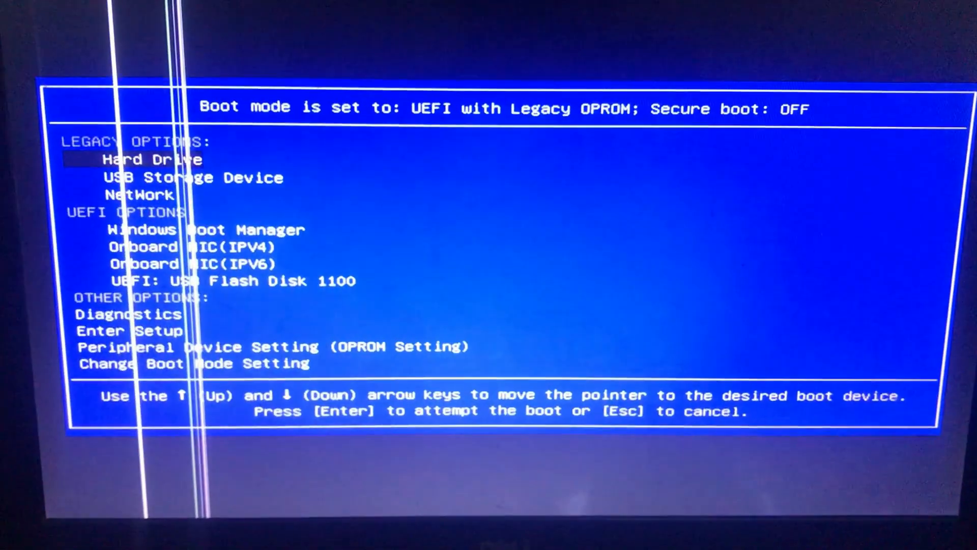
{"action": "key", "text": "Down"}
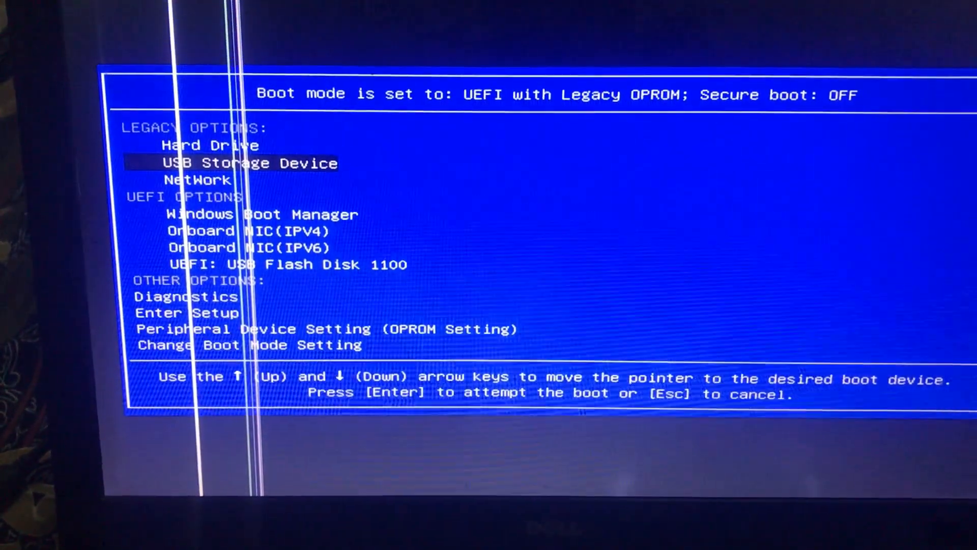
{"action": "key", "text": "enter"}
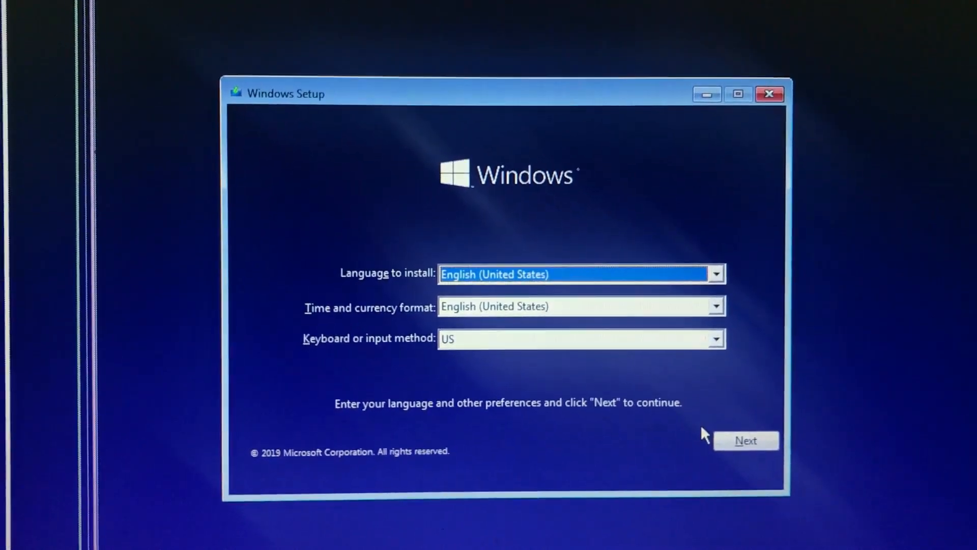
Accept English (United States) language preferences and start the Windows installation
{"action": "left_click", "coordinate": [745, 440]}
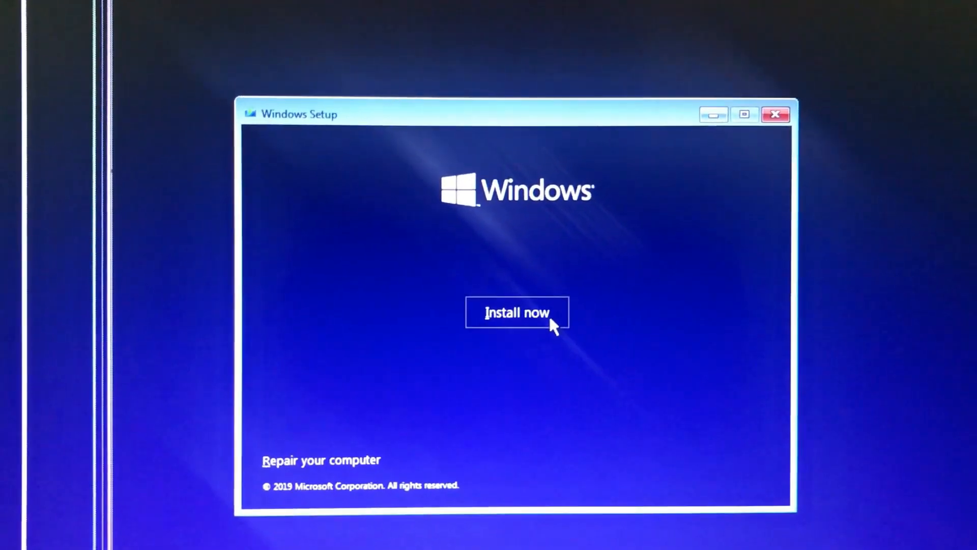
{"action": "left_click", "coordinate": [516, 312]}
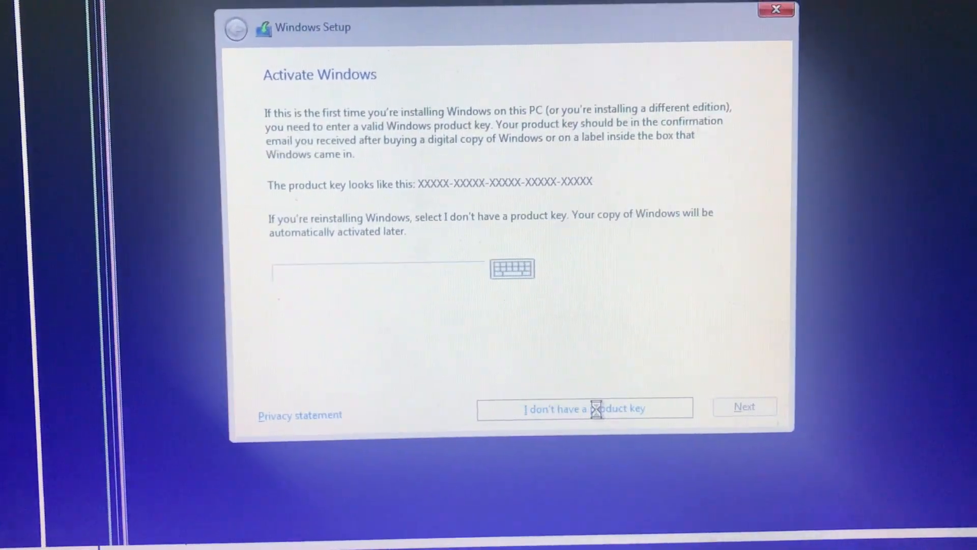
Skip the product key and select the Windows 10 Education edition
{"action": "left_click", "coordinate": [583, 408]}
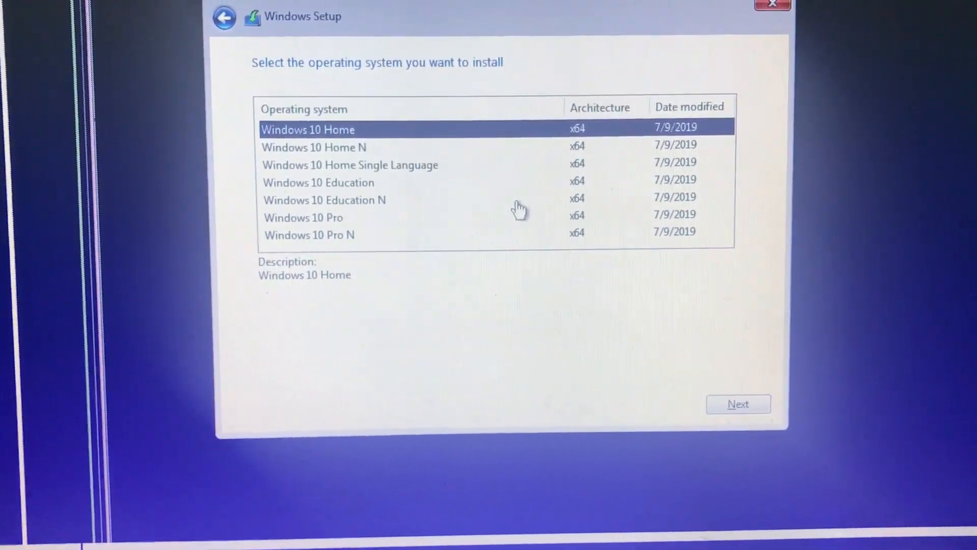
{"action": "left_click", "coordinate": [318, 182]}
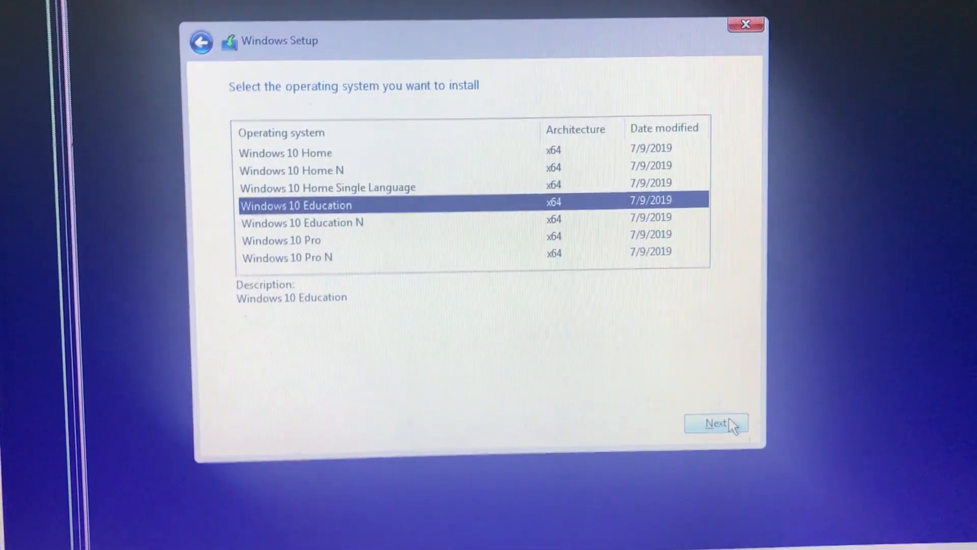
{"action": "left_click", "coordinate": [716, 422]}
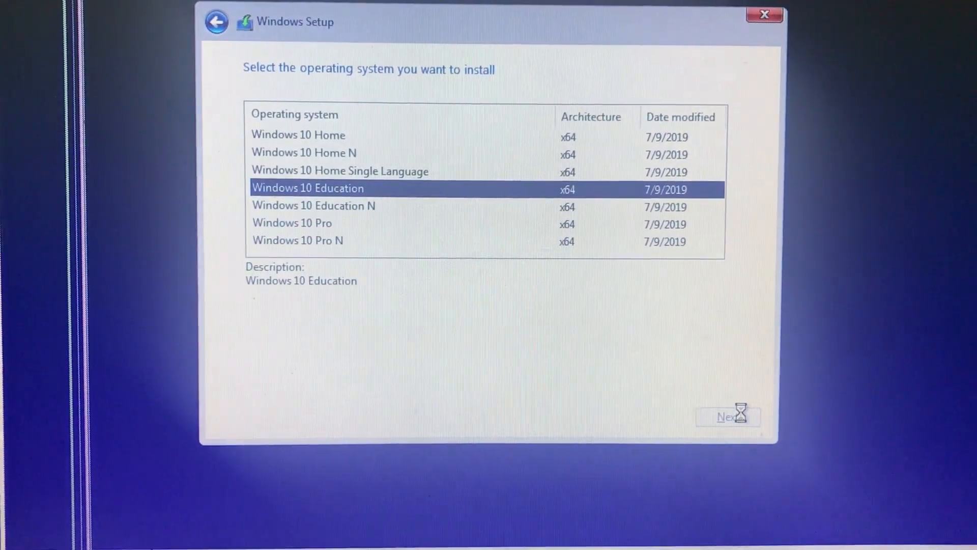
Accept the Windows license terms and continue
{"action": "left_click", "coordinate": [727, 416]}
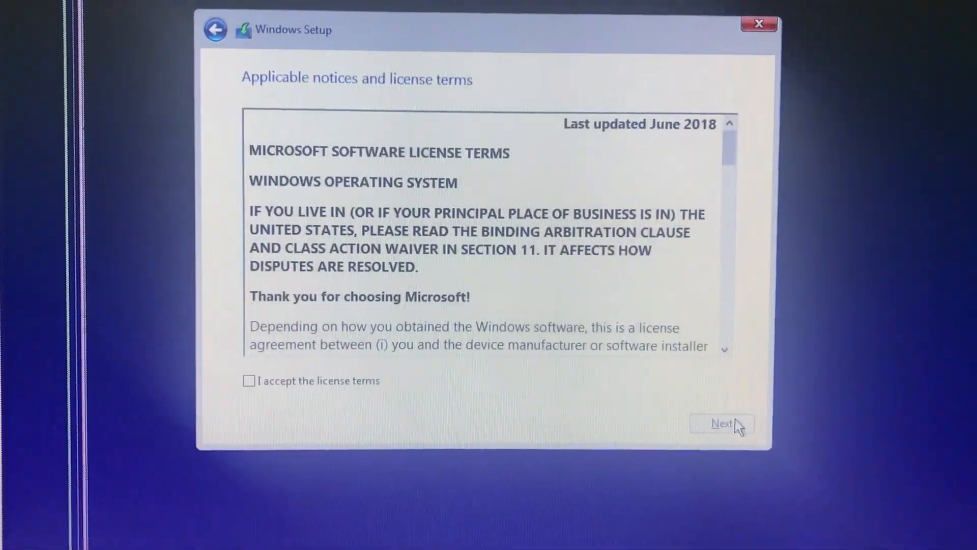
{"action": "left_click", "coordinate": [249, 380]}
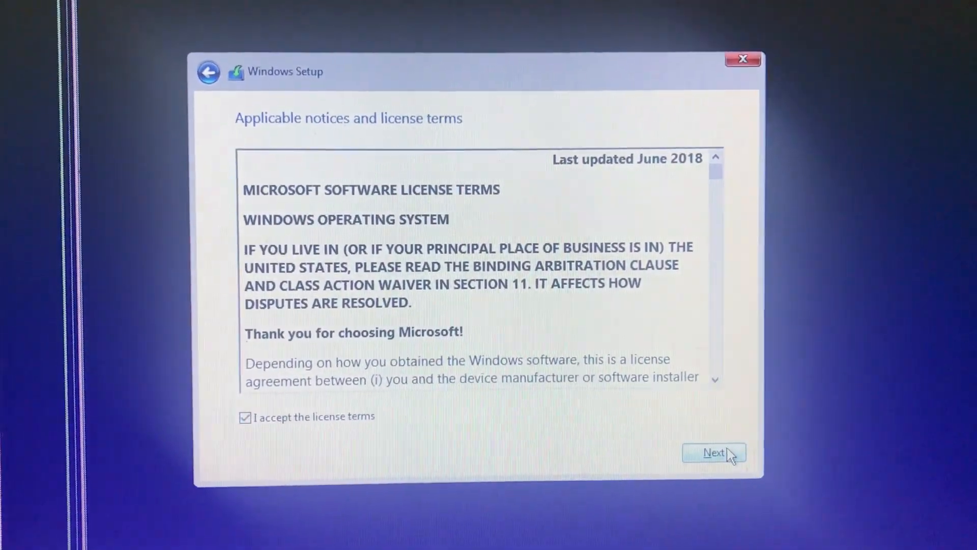
{"action": "left_click", "coordinate": [713, 452]}
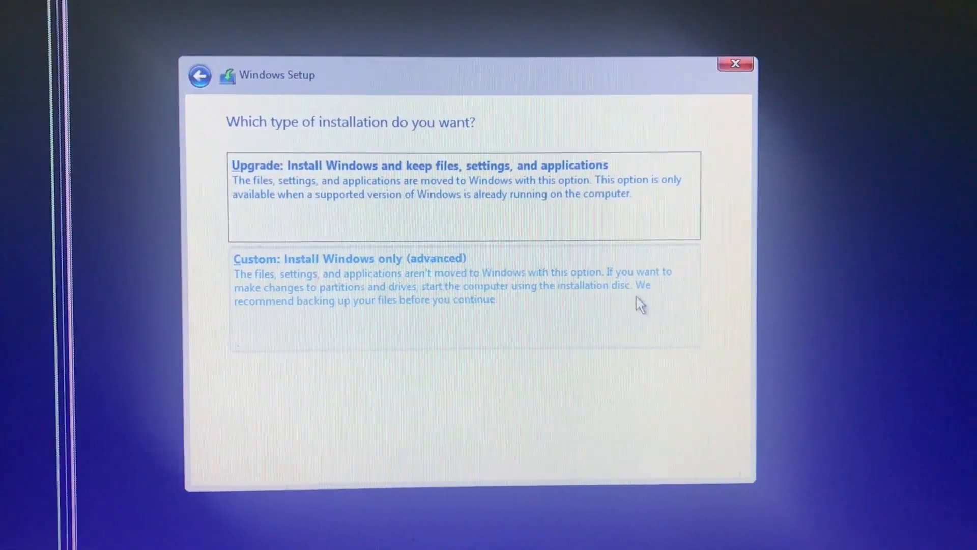
Choose a custom install, format Drive 0 Partition 4, and install Windows there
{"action": "left_click", "coordinate": [347, 259]}
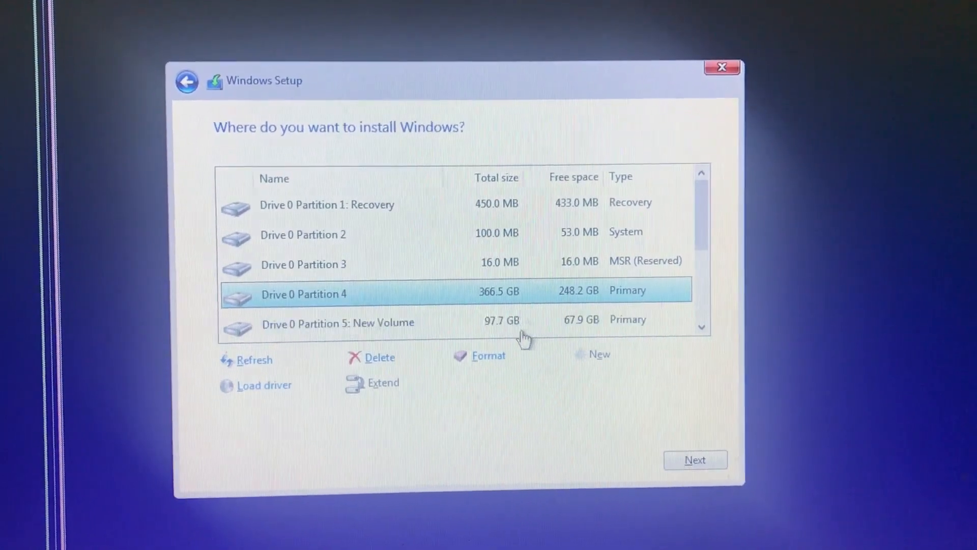
{"action": "left_click", "coordinate": [488, 355]}
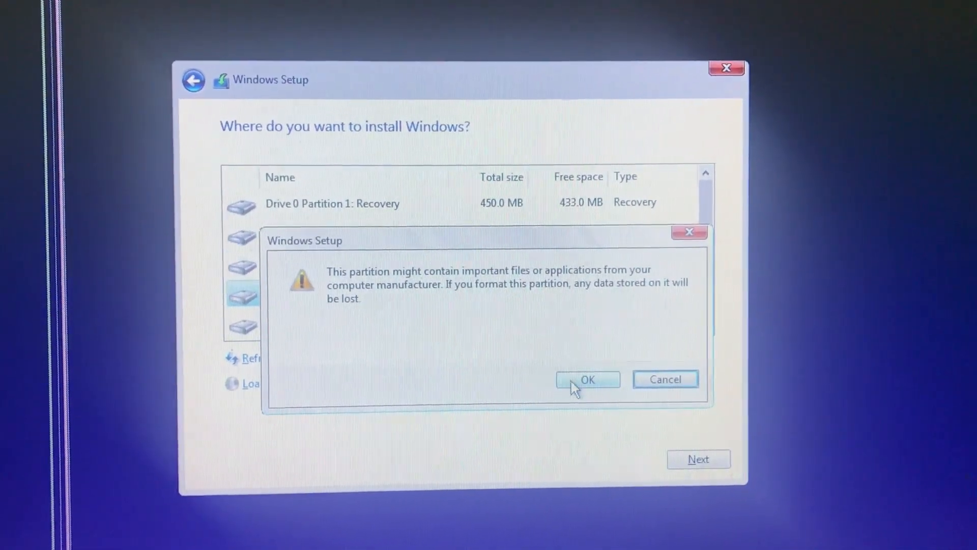
{"action": "left_click", "coordinate": [587, 379]}
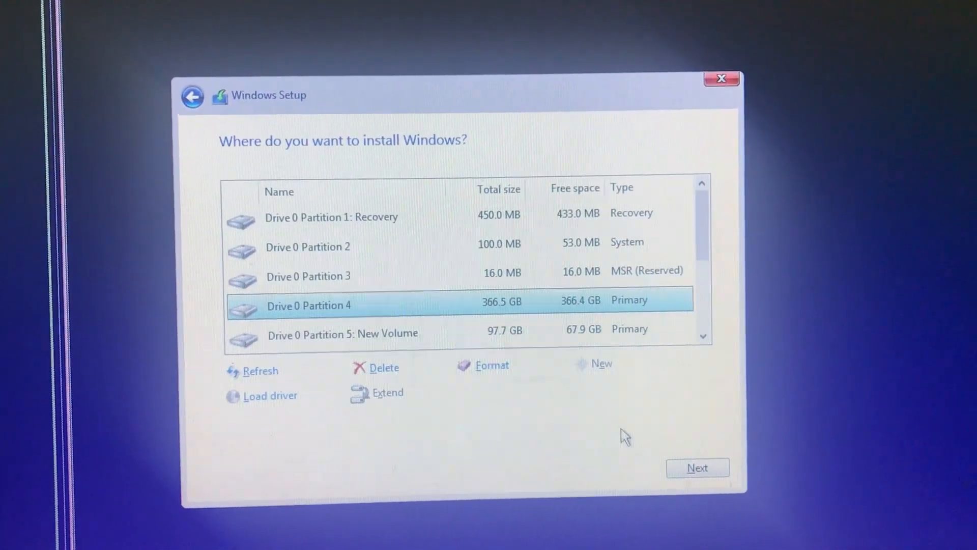
{"action": "left_click", "coordinate": [697, 467]}
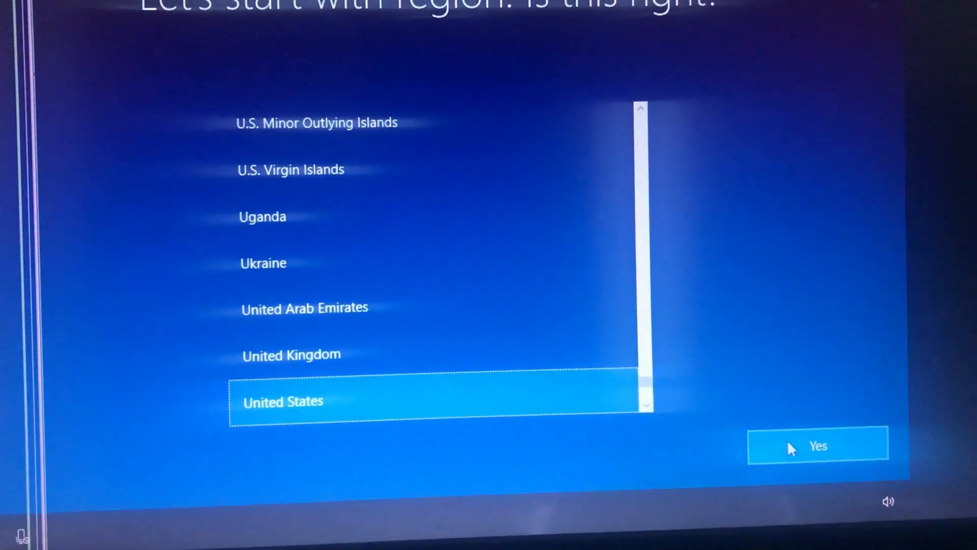
Confirm United States as the region
{"action": "left_click", "coordinate": [818, 445]}
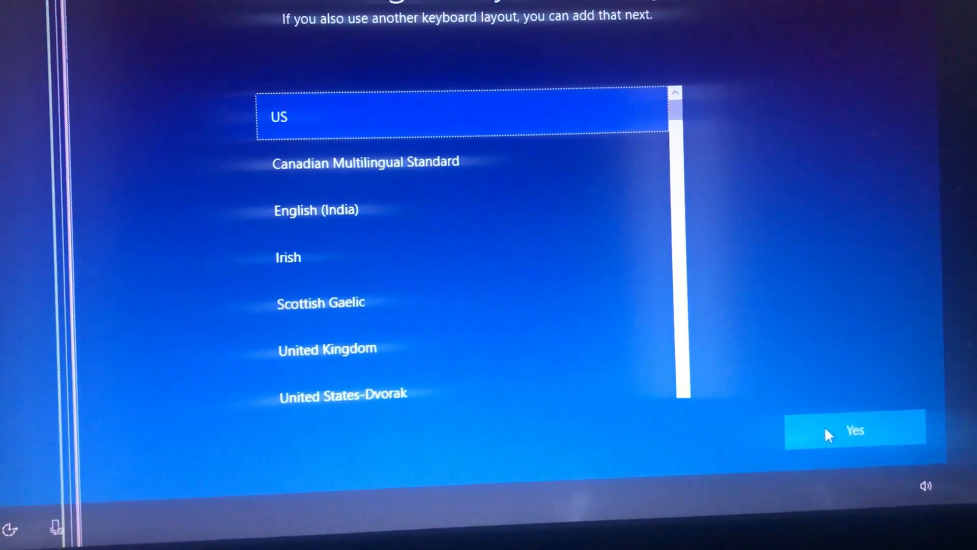
Accept the US keyboard layout and skip adding a second layout
{"action": "left_click", "coordinate": [855, 429]}
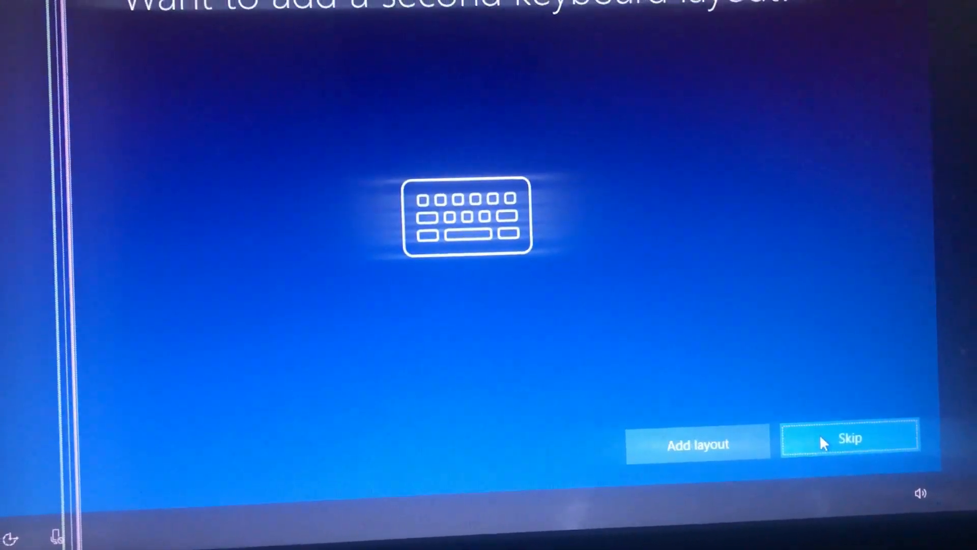
{"action": "left_click", "coordinate": [850, 438]}
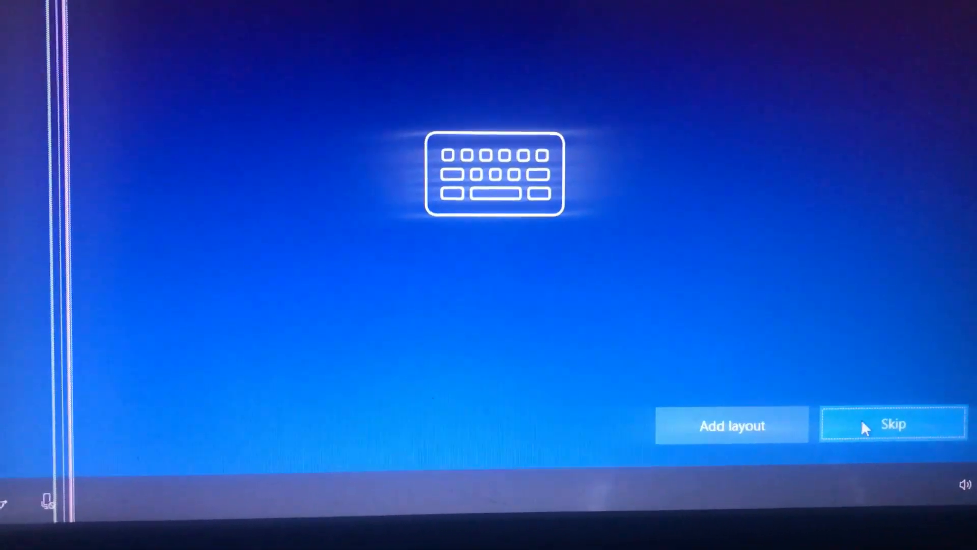
{"action": "left_click", "coordinate": [892, 425]}
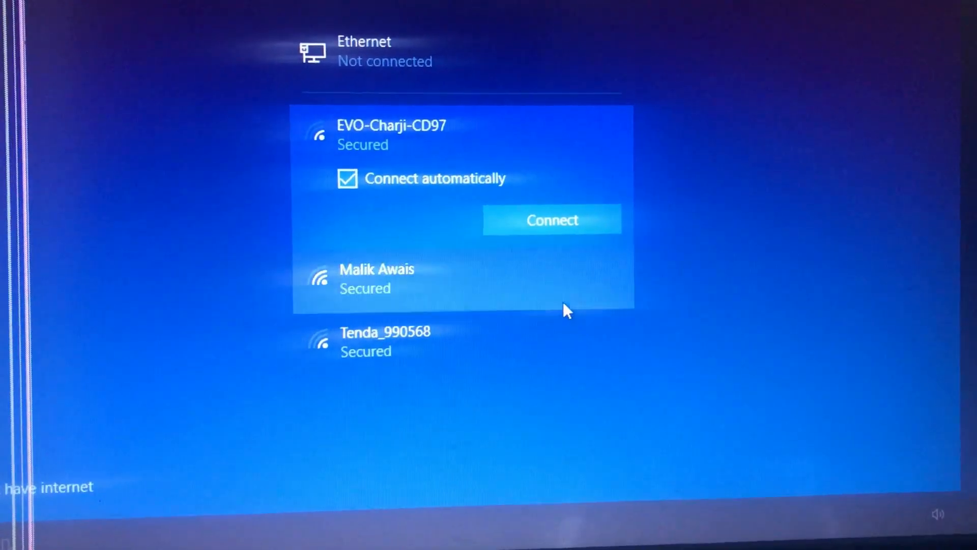
Join the second secured Wi-Fi network, re-entering the security key after rejection
{"action": "left_click", "coordinate": [377, 278]}
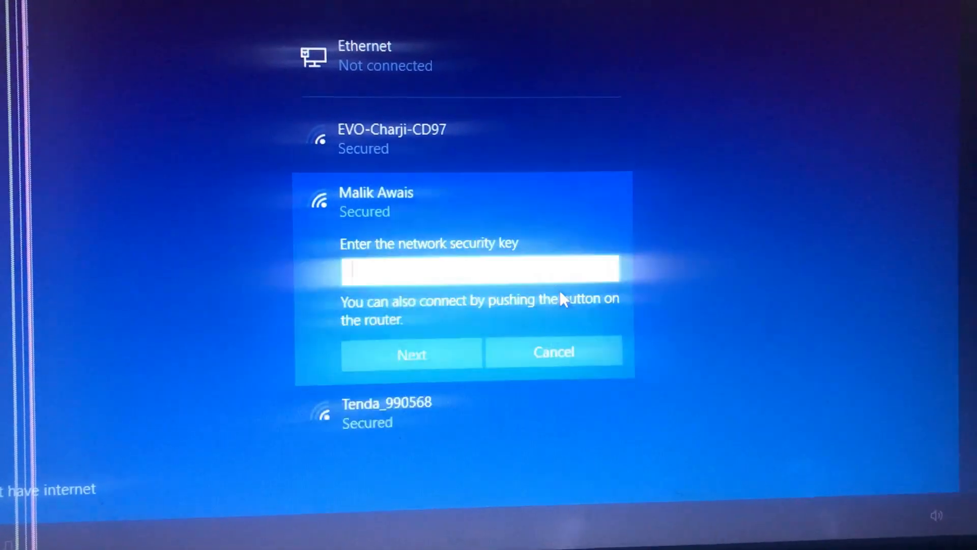
{"action": "type", "text": "•"}
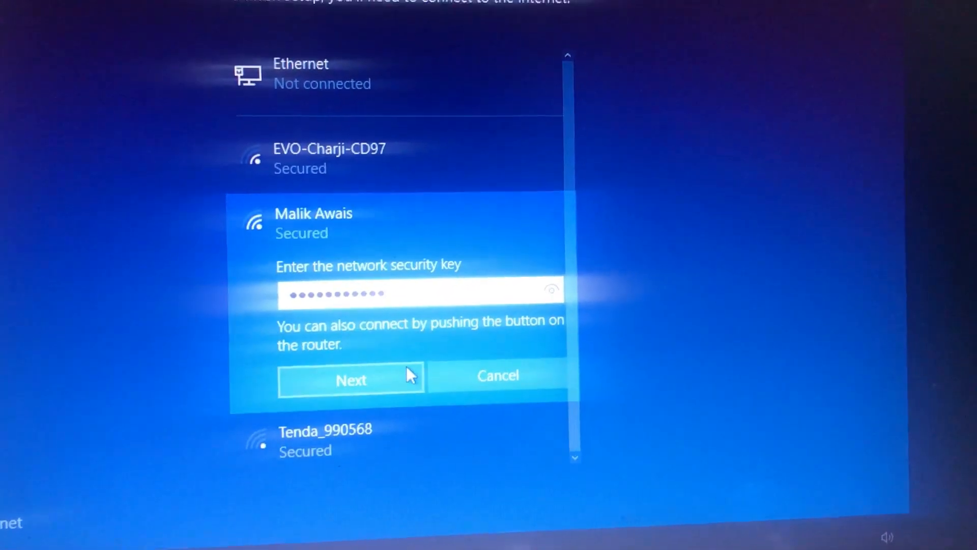
{"action": "left_click", "coordinate": [350, 379]}
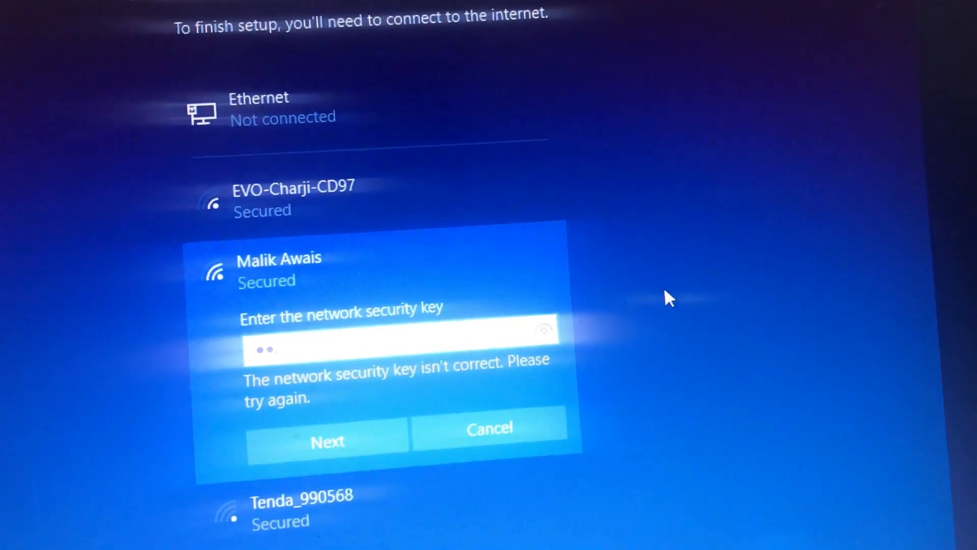
{"action": "type", "text": "a"}
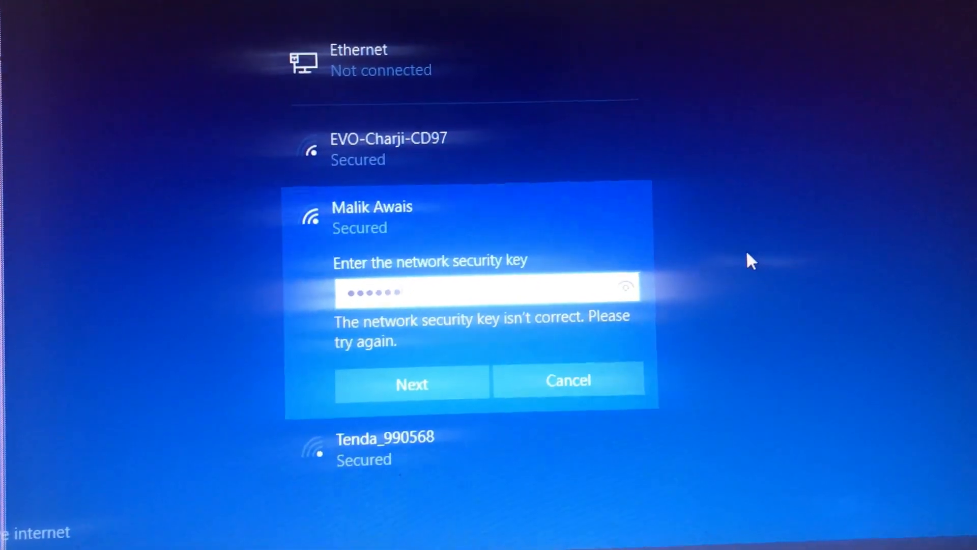
{"action": "type", "text": "a"}
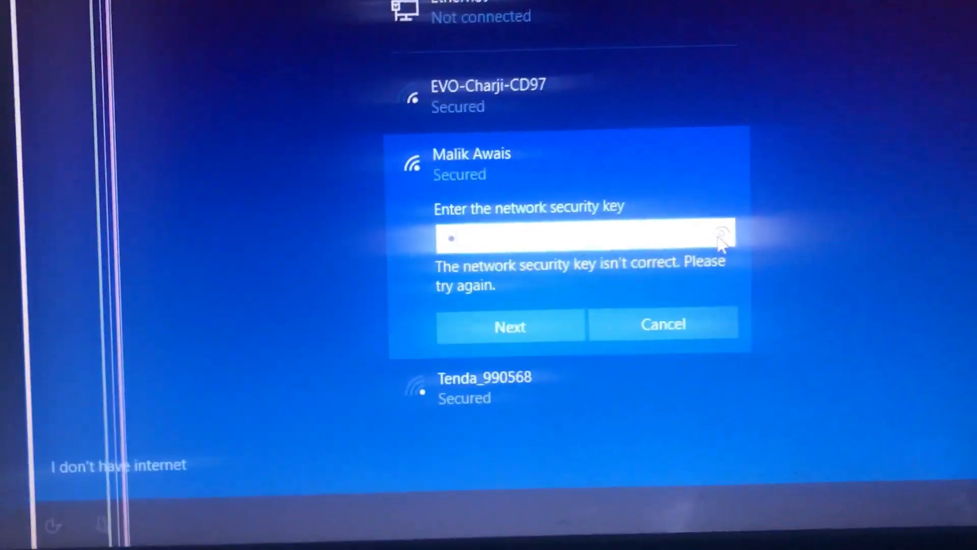
{"action": "left_click", "coordinate": [508, 325]}
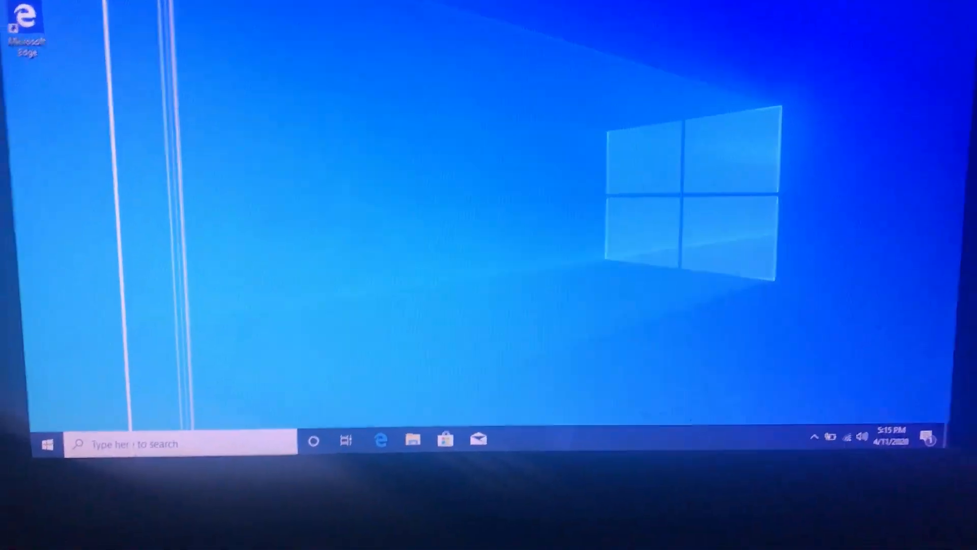
Launch Windows Settings through the Start menu gear icon
{"action": "left_click", "coordinate": [47, 443]}
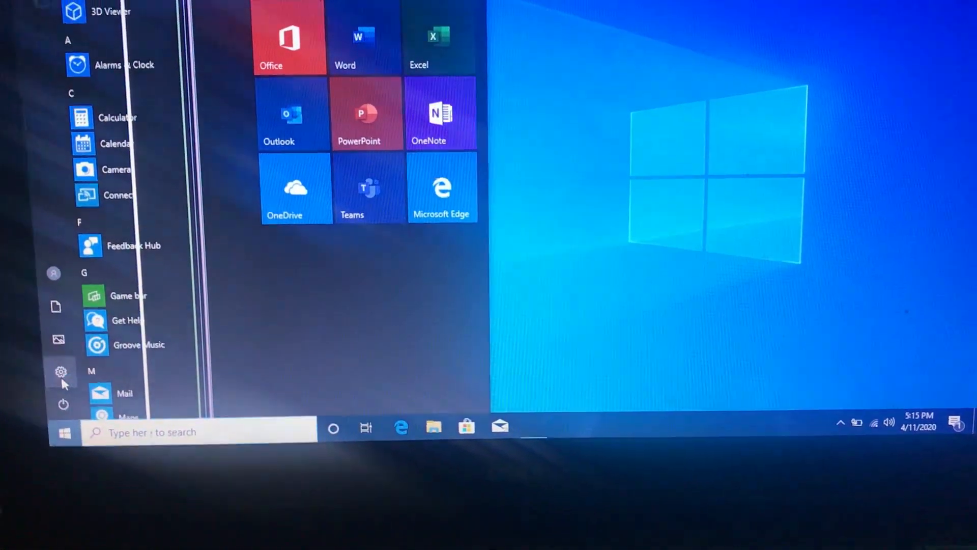
{"action": "left_click", "coordinate": [60, 371]}
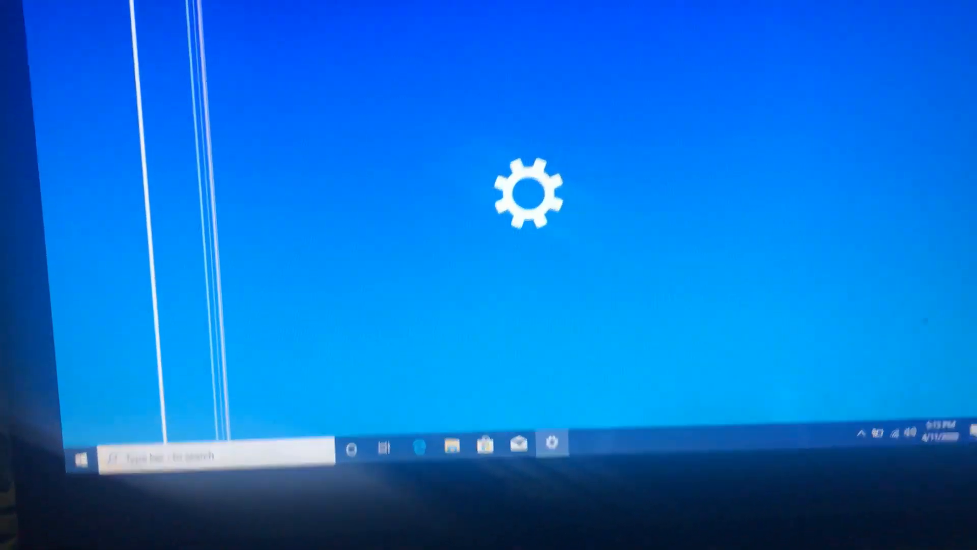
{"action": "left_click", "coordinate": [551, 441]}
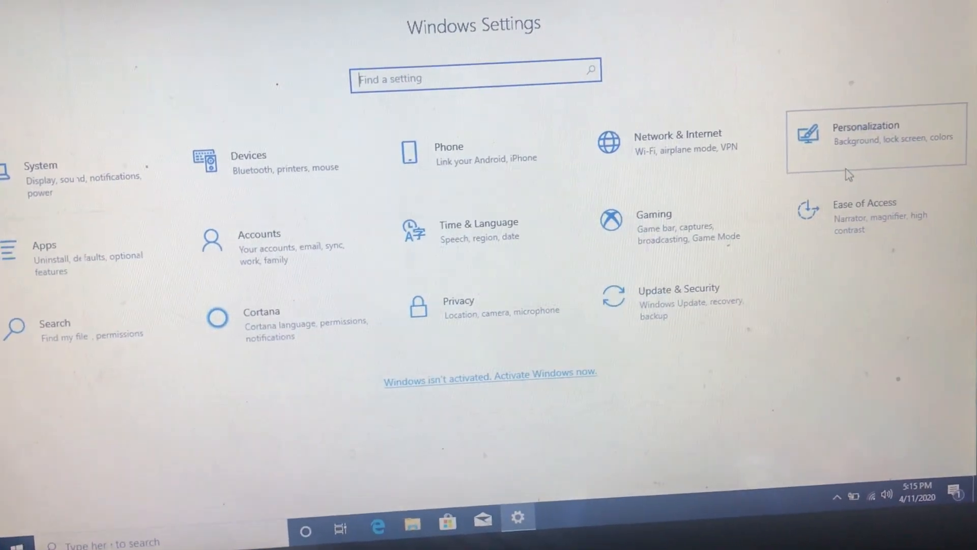
Open the Personalization category in Windows Settings
{"action": "left_click", "coordinate": [866, 131]}
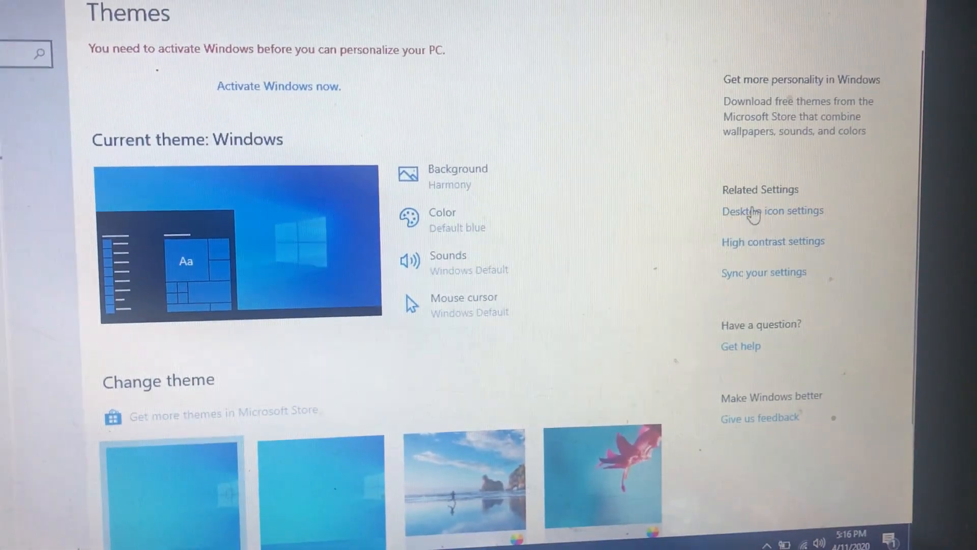
Enable the Computer, User's Files, Network and Control Panel desktop icons via Desktop icon settings
{"action": "left_click", "coordinate": [772, 211]}
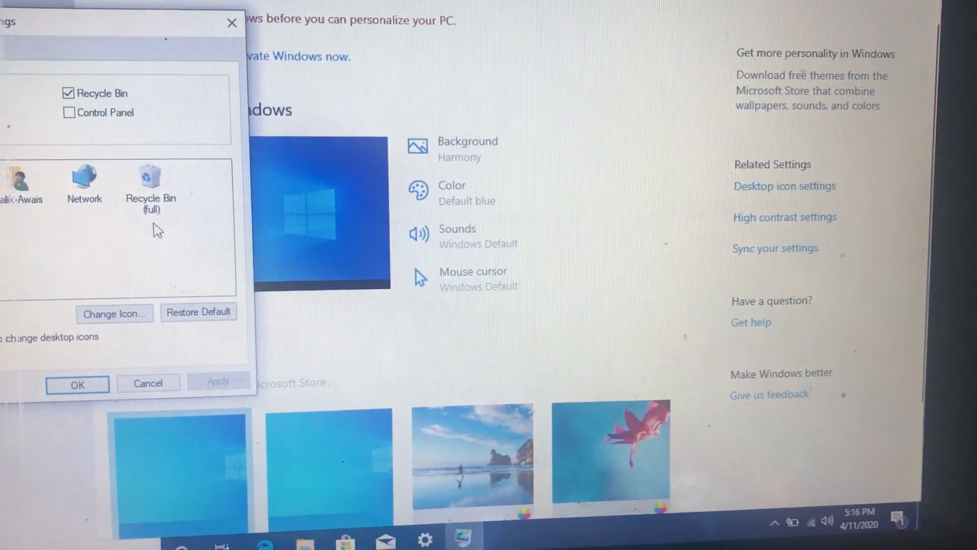
{"action": "left_click", "coordinate": [69, 97]}
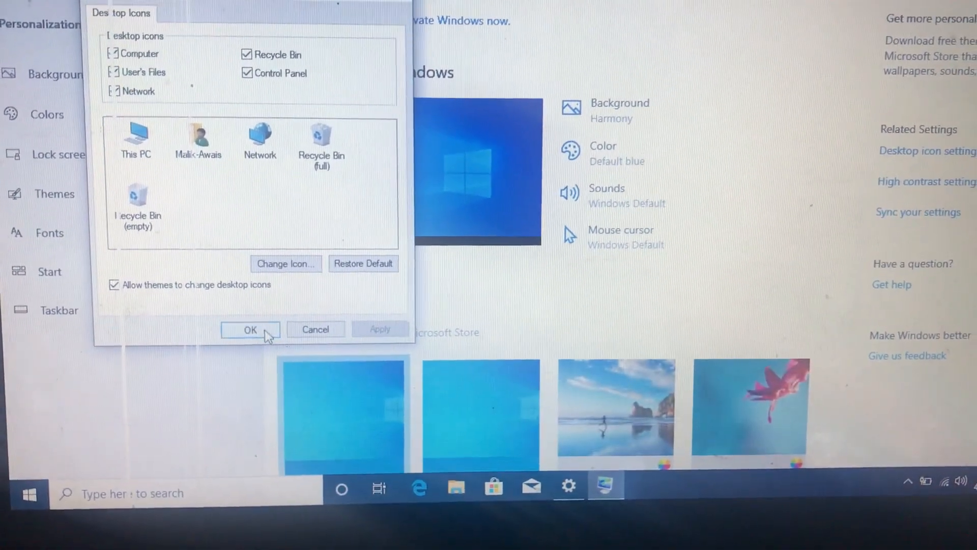
{"action": "left_click", "coordinate": [250, 330]}
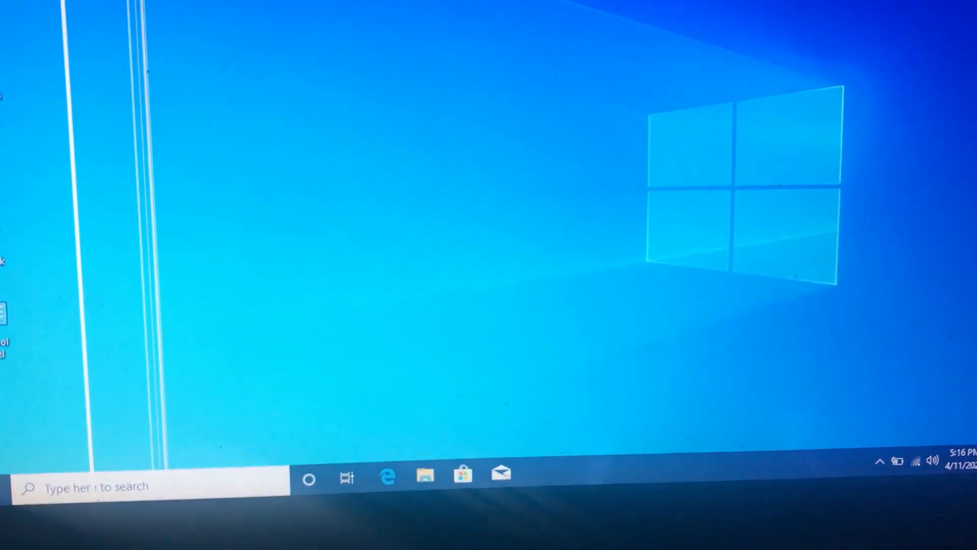
{"action": "left_click", "coordinate": [299, 480]}
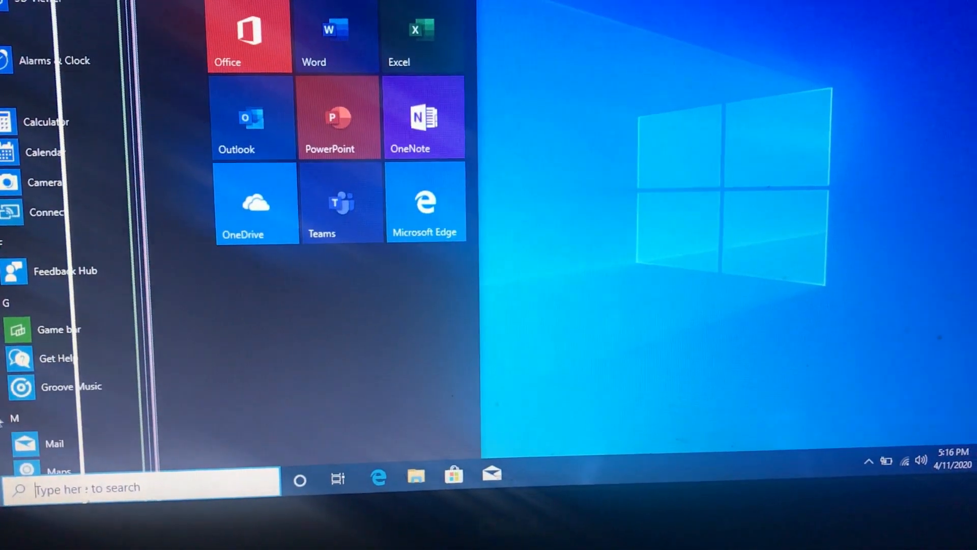